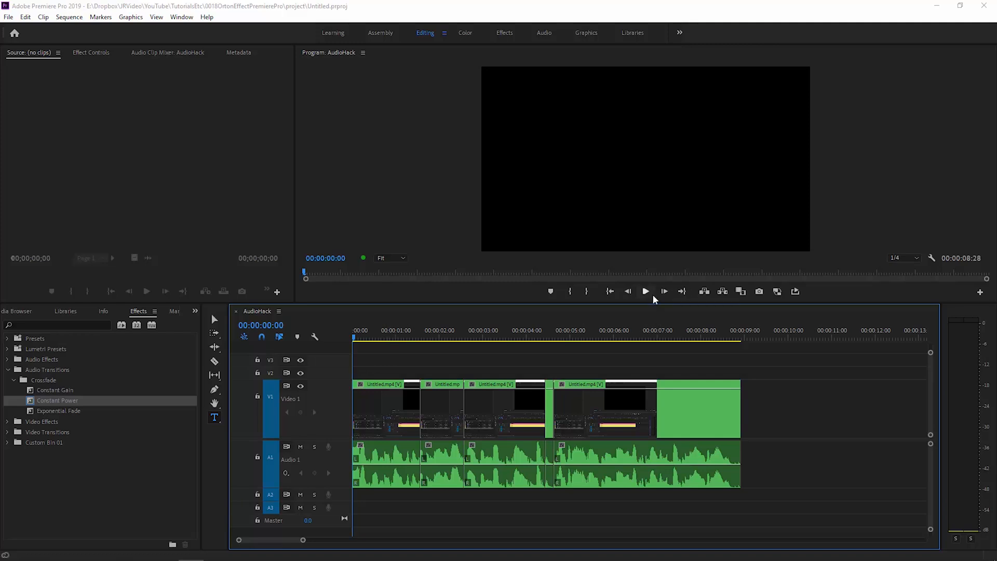
- Preview the audio pops, then set the Timeline preferences' audio transition default duration to 2 frames
click(645, 291)
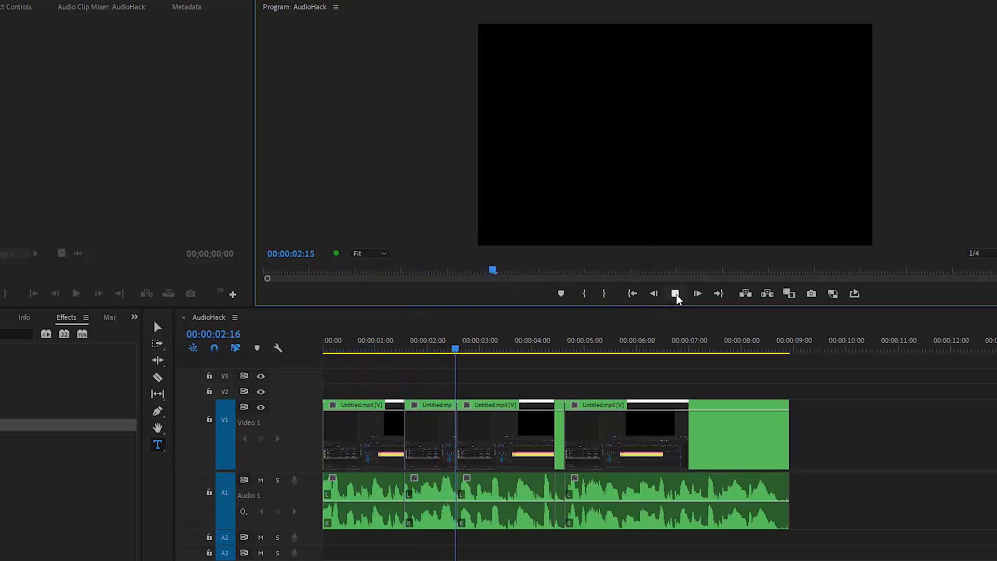
click(697, 293)
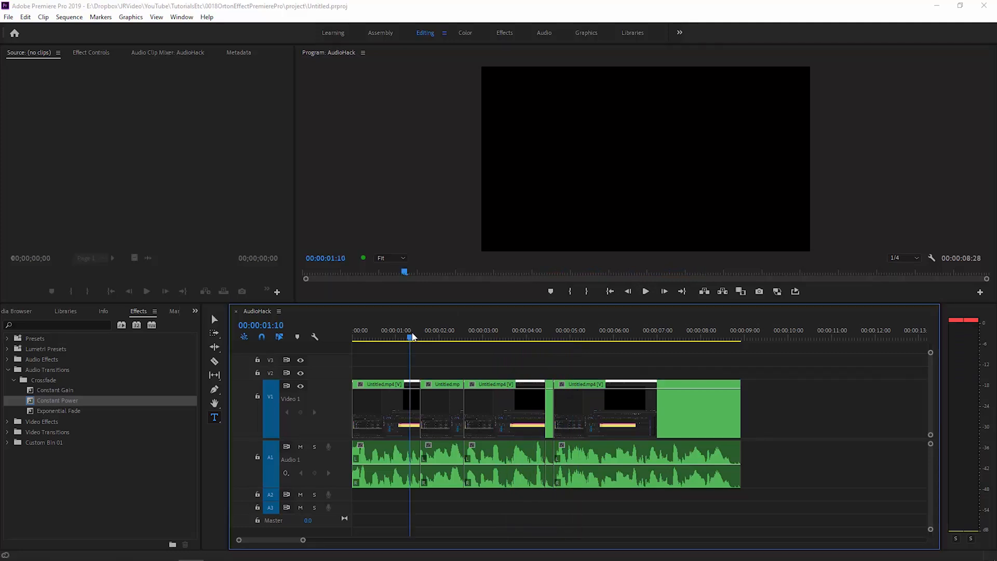
mouse_move(645, 291)
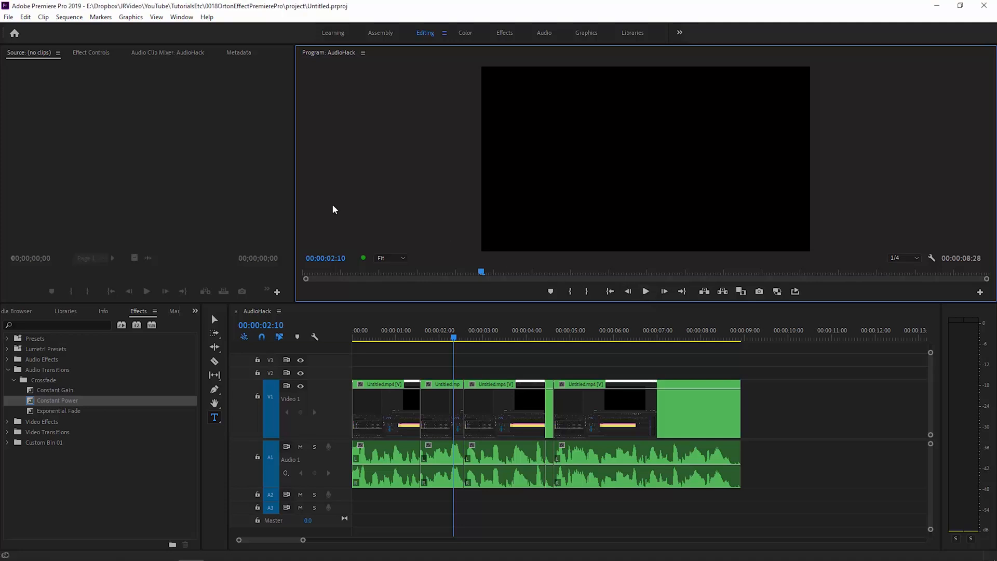
click(25, 16)
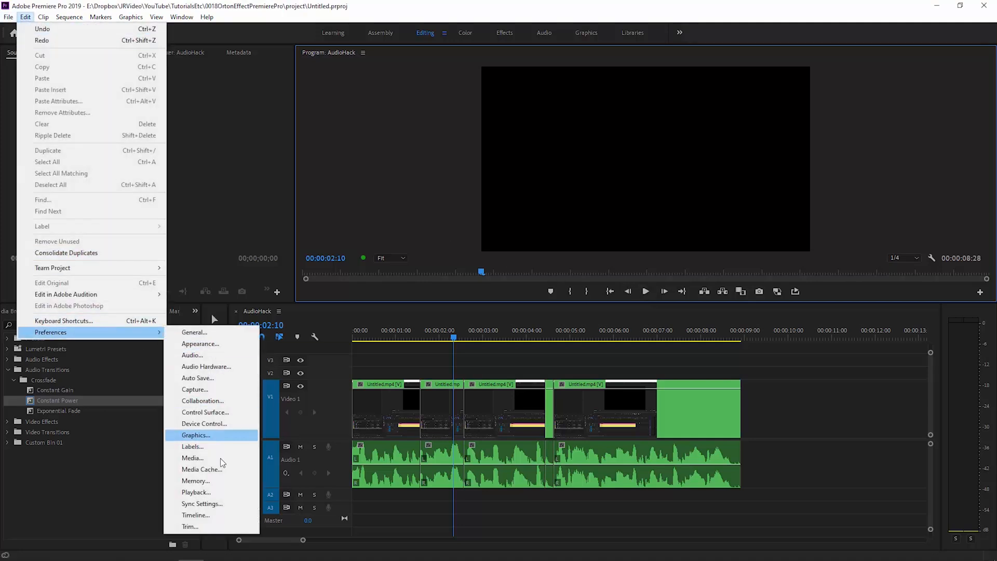
click(195, 515)
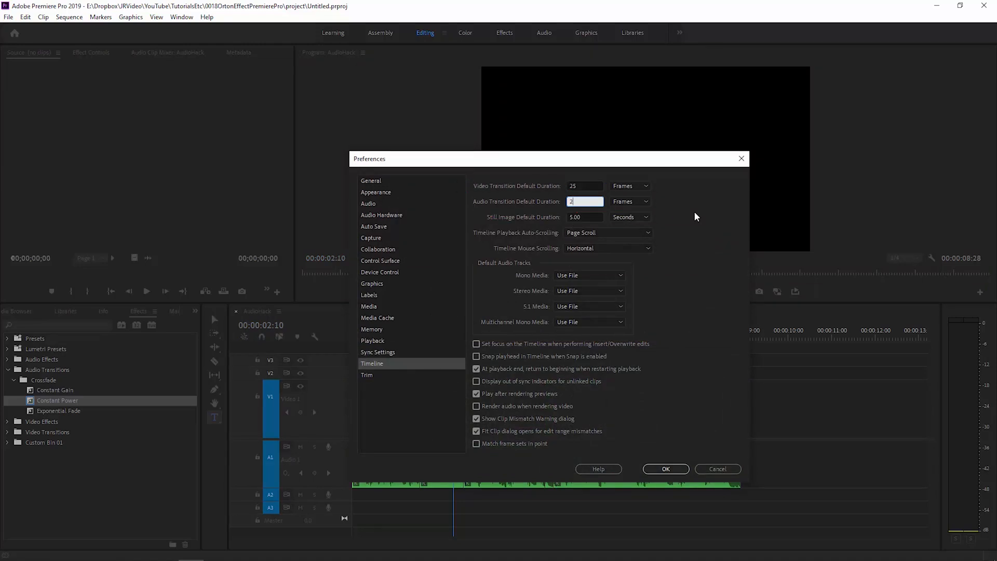
mouse_move(692, 226)
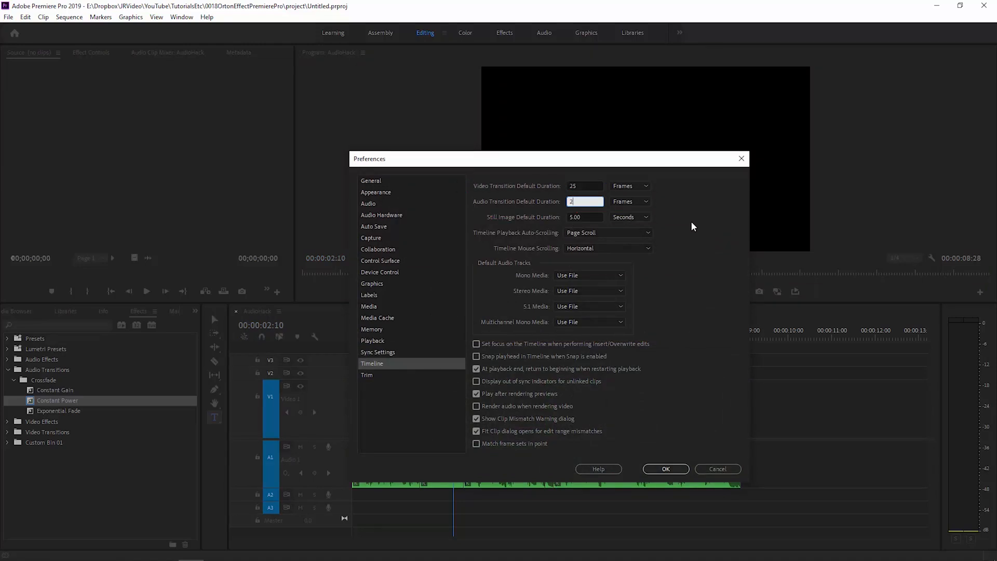
click(665, 468)
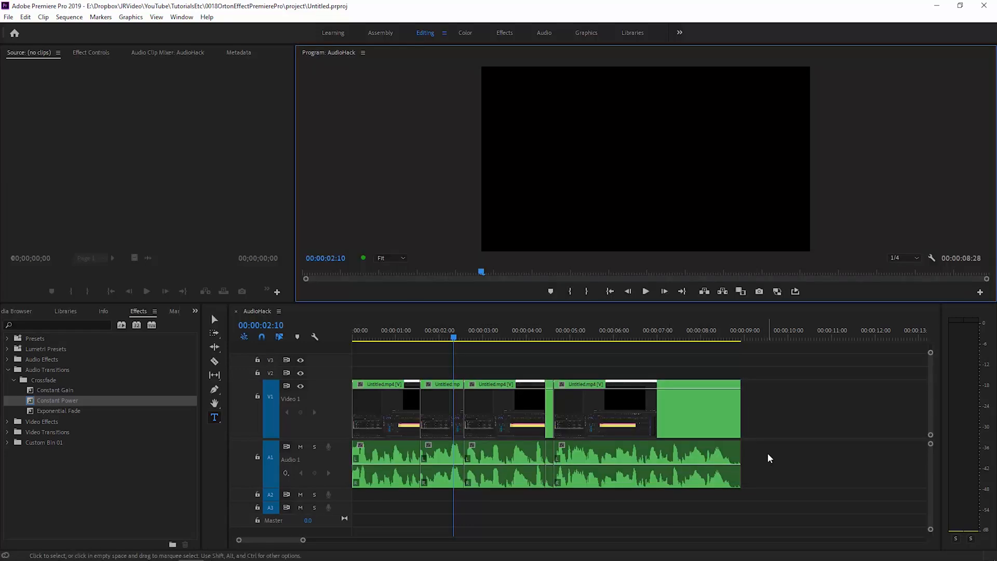
- Select the A1 audio clips and apply the 2-frame default crossfade at their edits with Shift+D
click(645, 455)
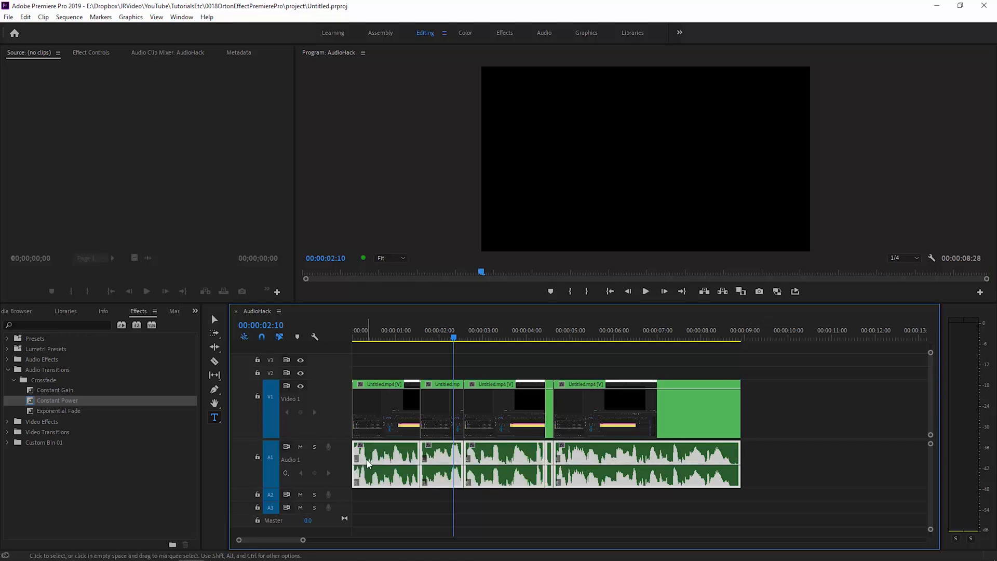
key(shift+d)
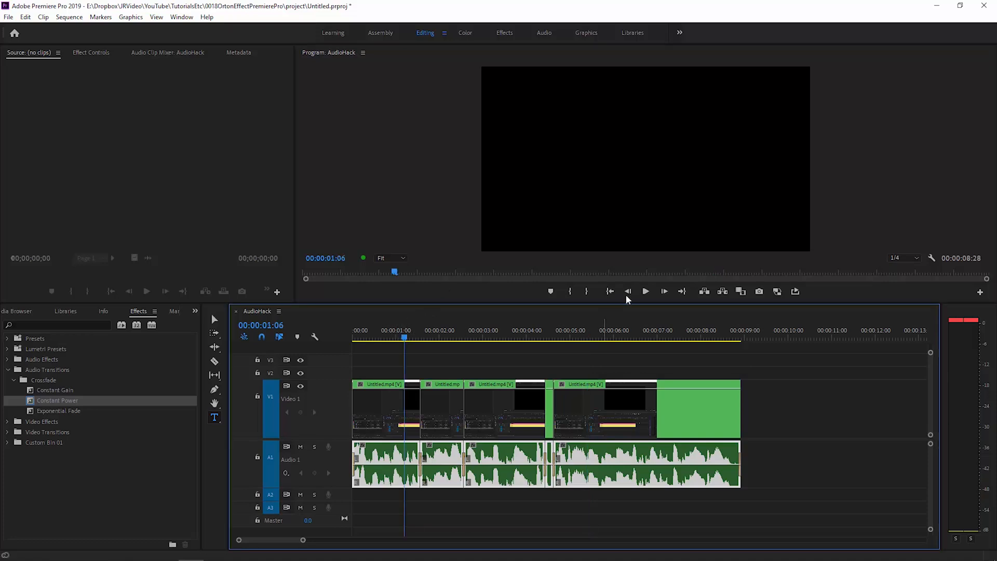
mouse_move(645, 291)
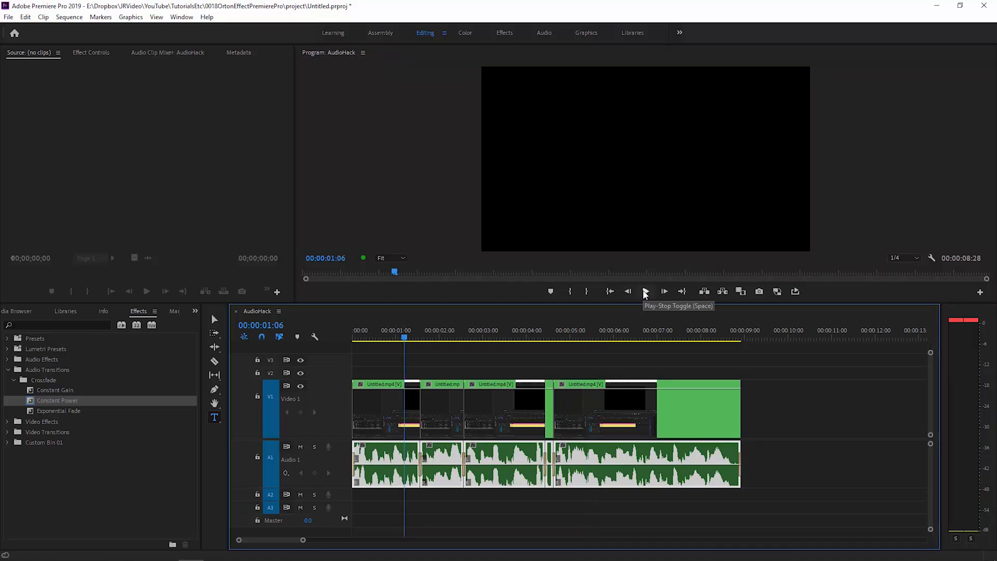